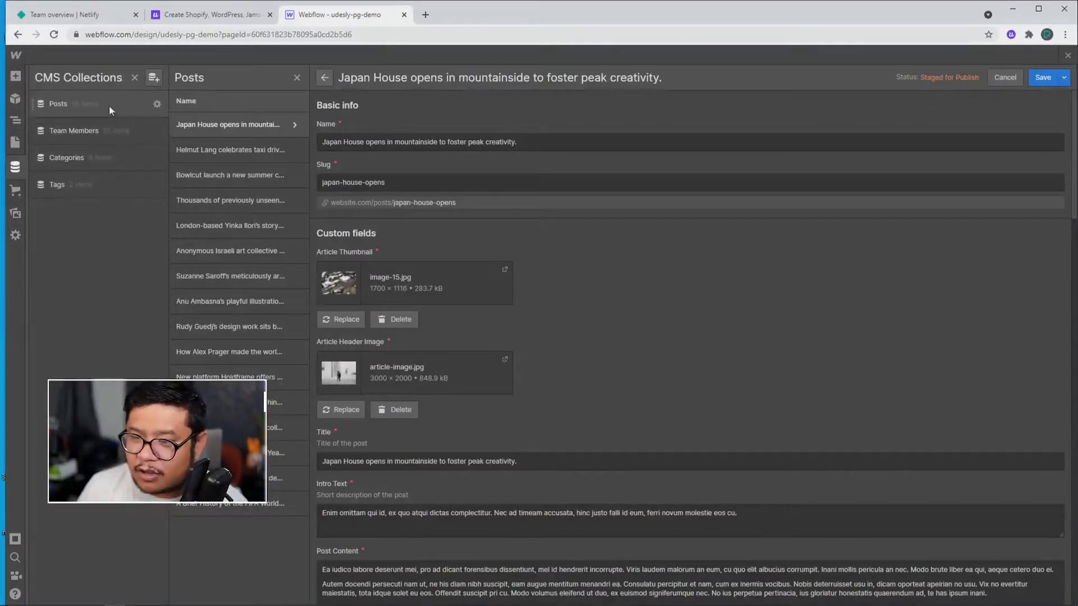
# Leave the Posts item editor and view the items of the Categories collection
pyautogui.click(66, 157)
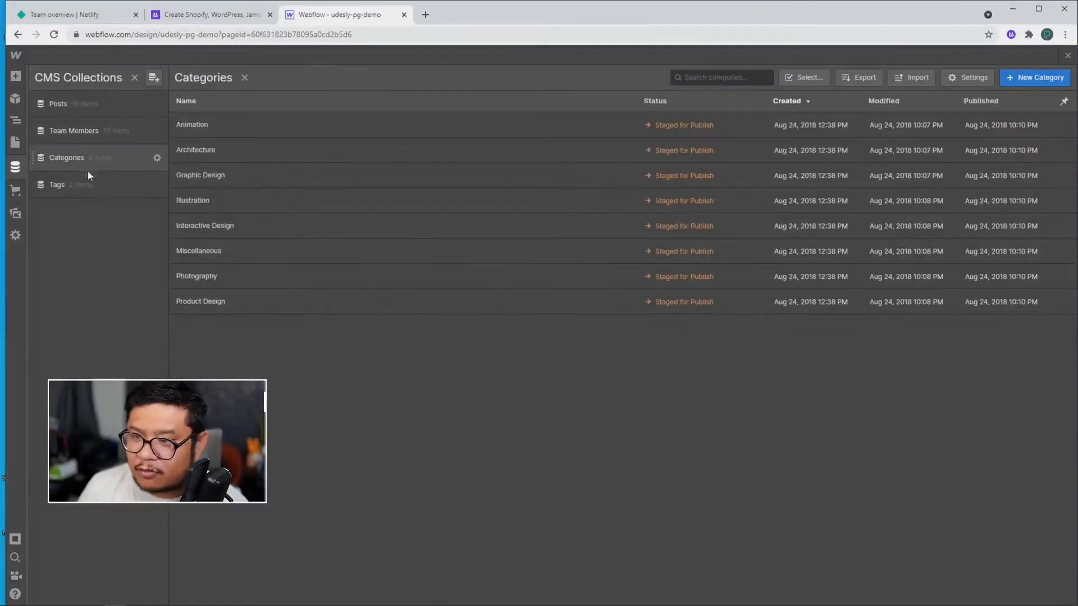
pyautogui.click(58, 184)
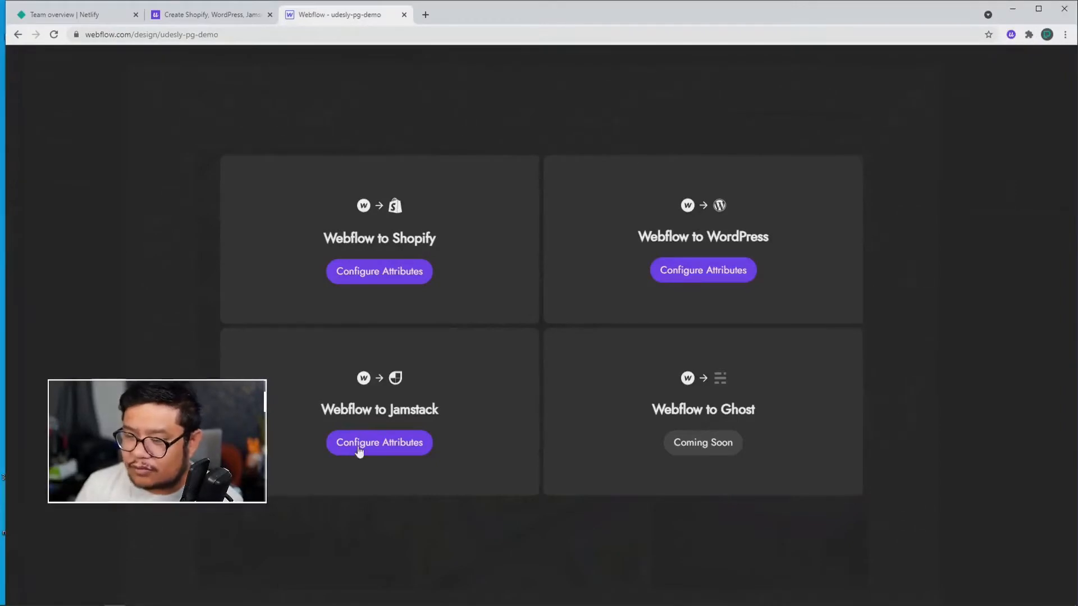
# Start Configure Attributes for the Webflow to Jamstack conversion in the Udesly overlay
pyautogui.click(378, 442)
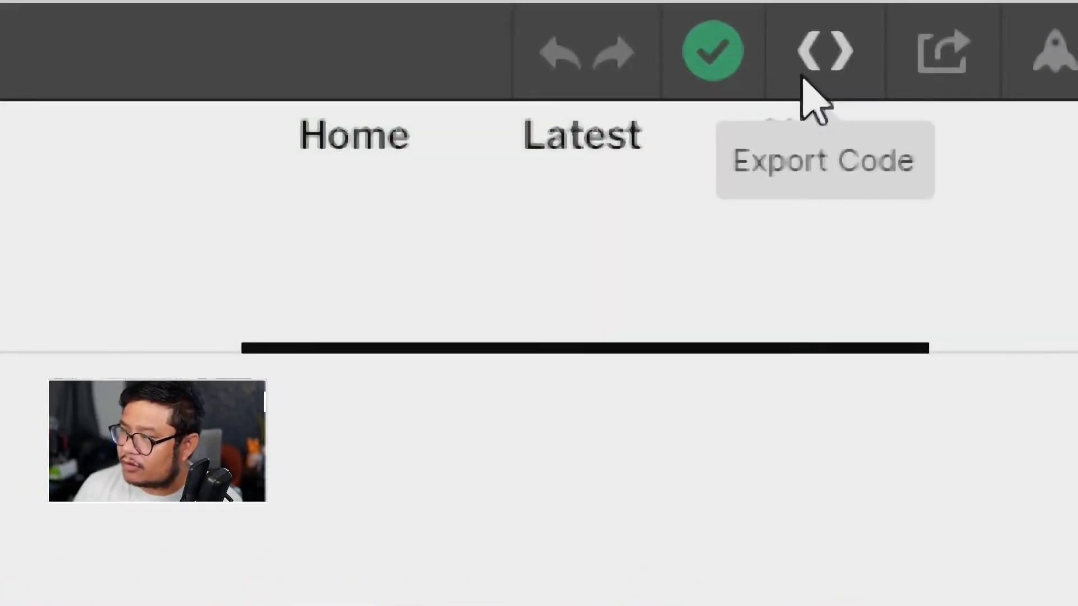
# Export the site's code, prepare the ZIP and download it
pyautogui.click(824, 52)
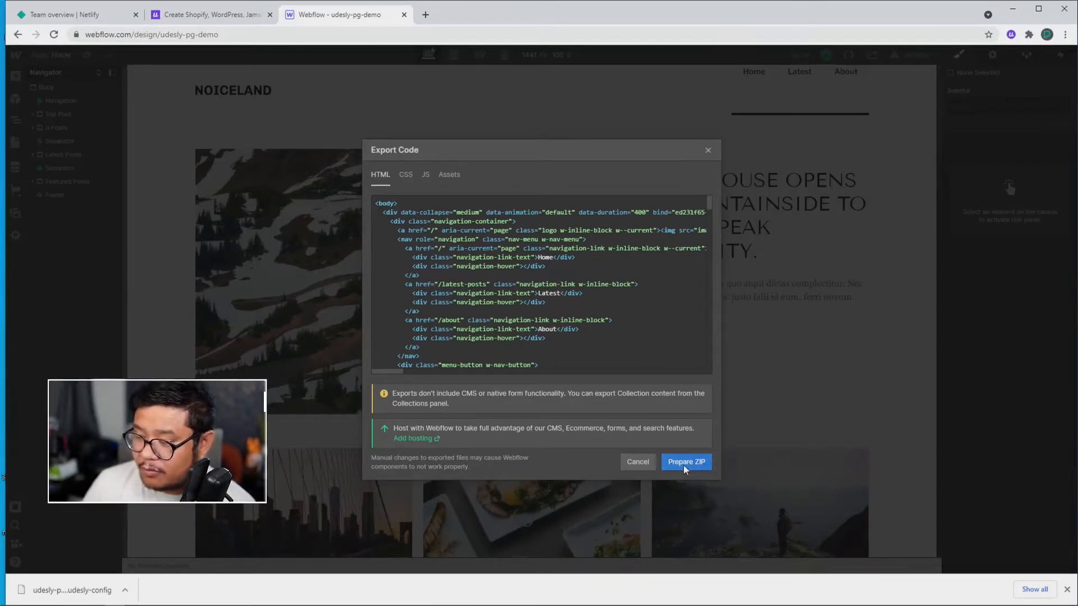
pyautogui.click(685, 461)
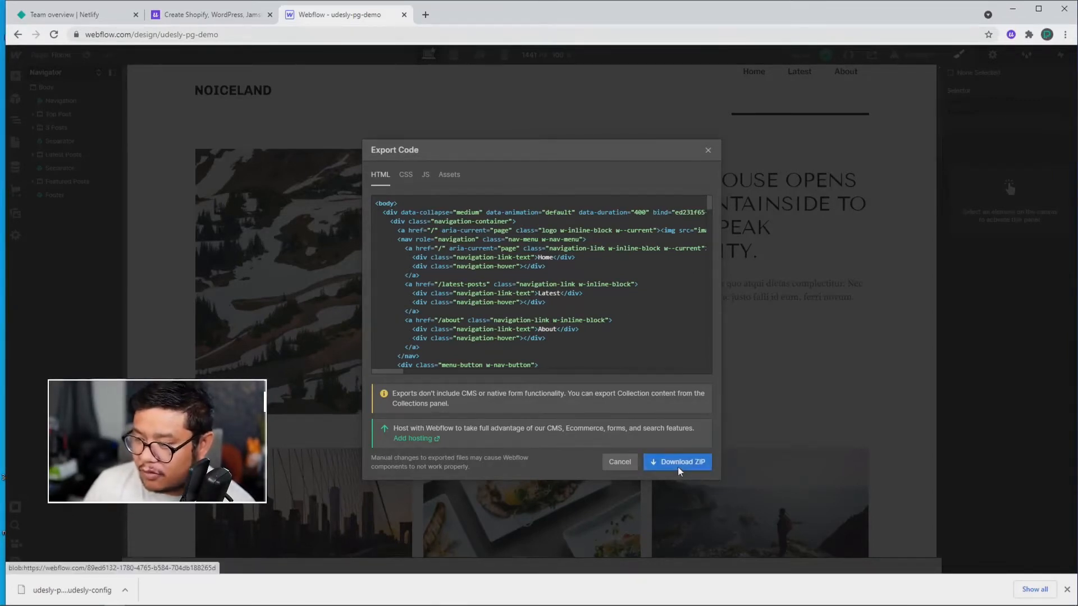
pyautogui.click(682, 461)
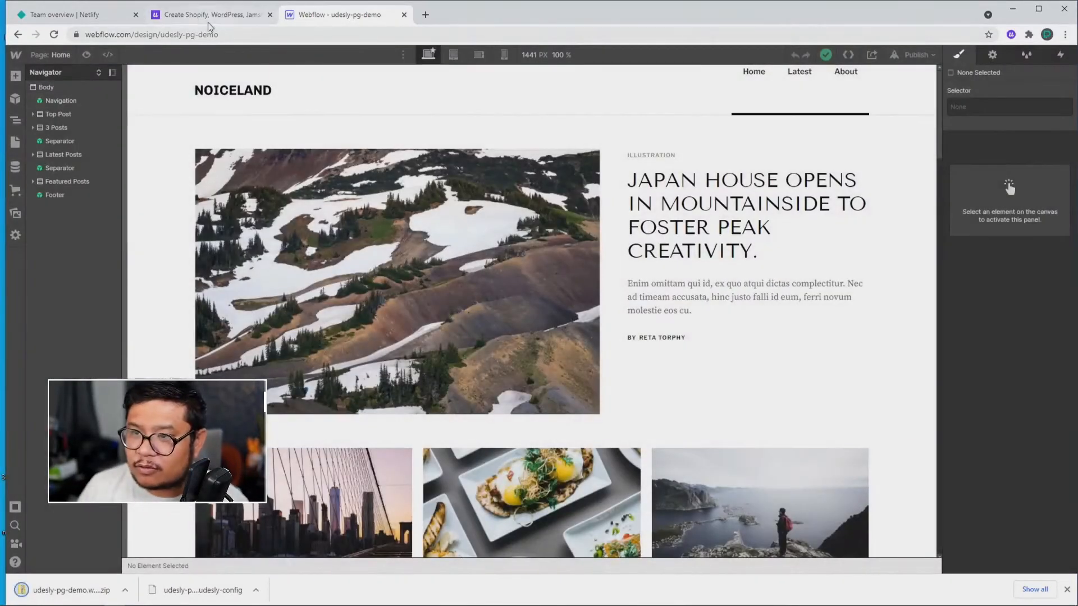
# Go to the Udesly app and start Getting Started under Webflow to Jamstack
pyautogui.click(209, 15)
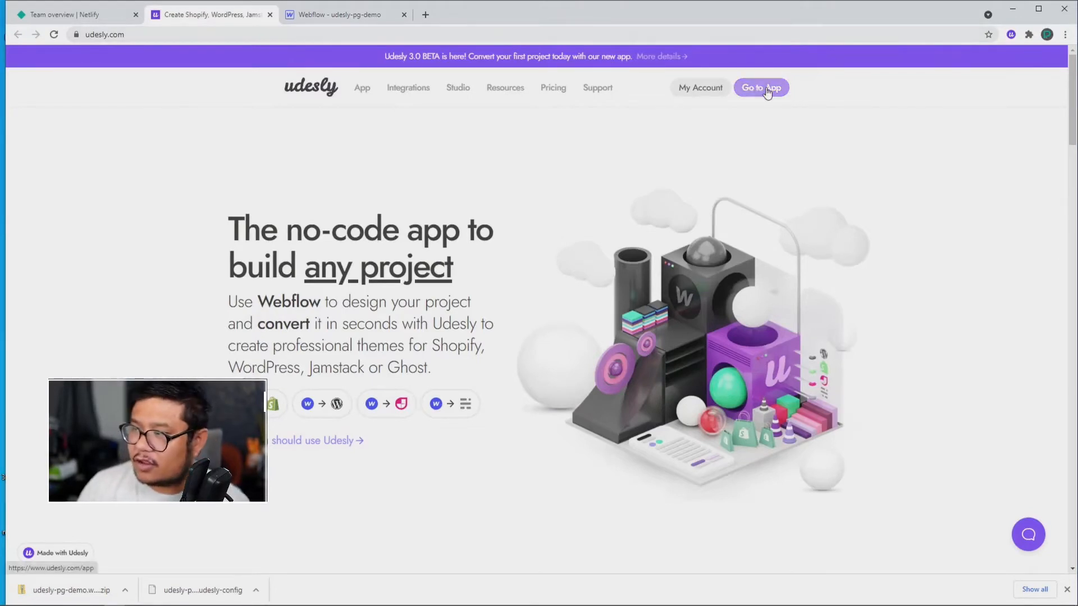
pyautogui.click(761, 87)
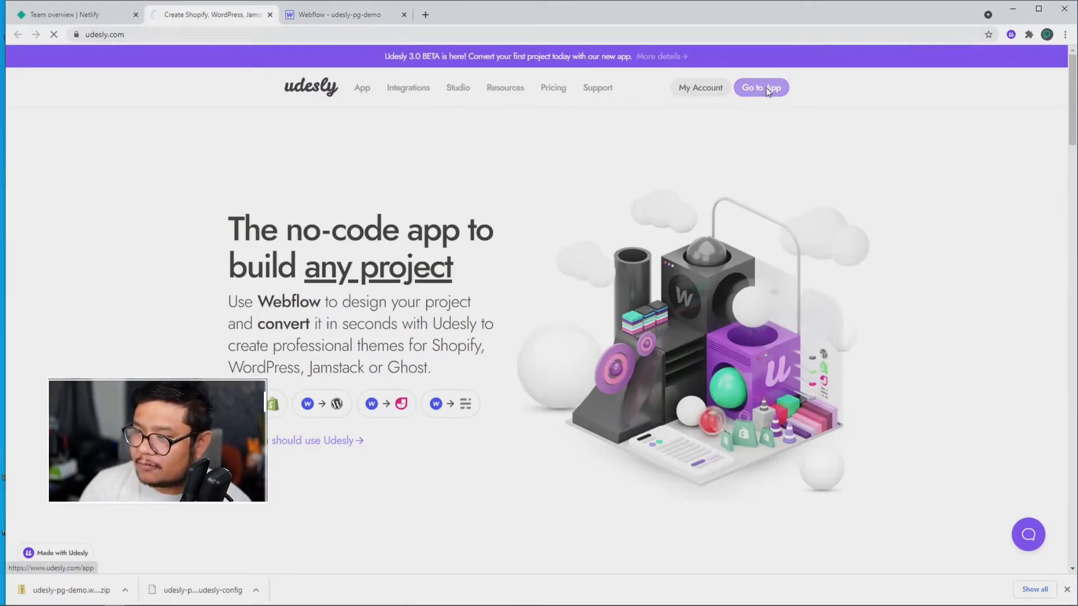
pyautogui.click(760, 88)
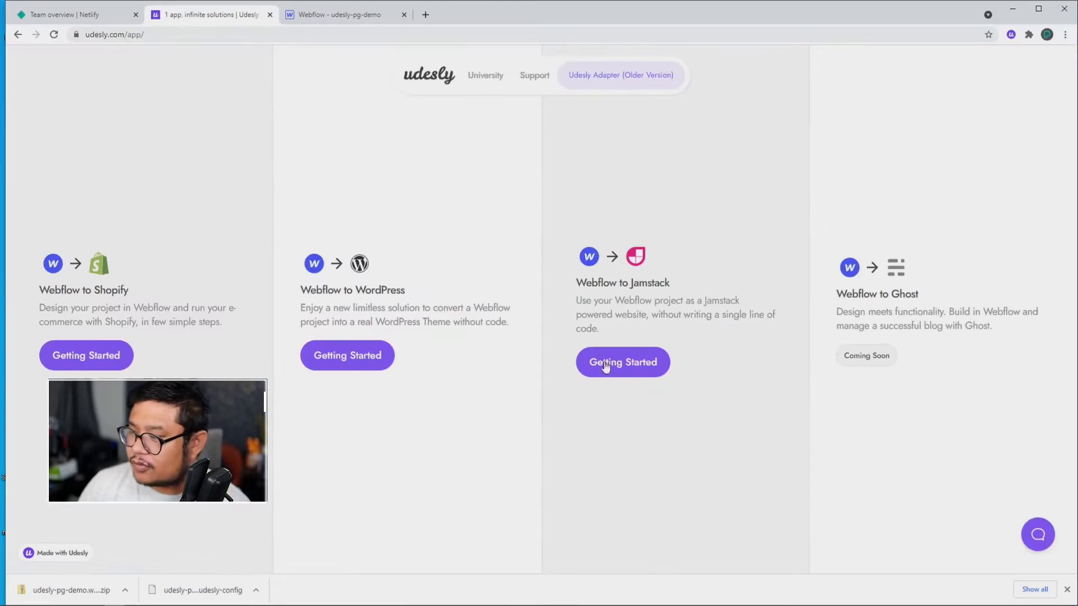
pyautogui.click(622, 363)
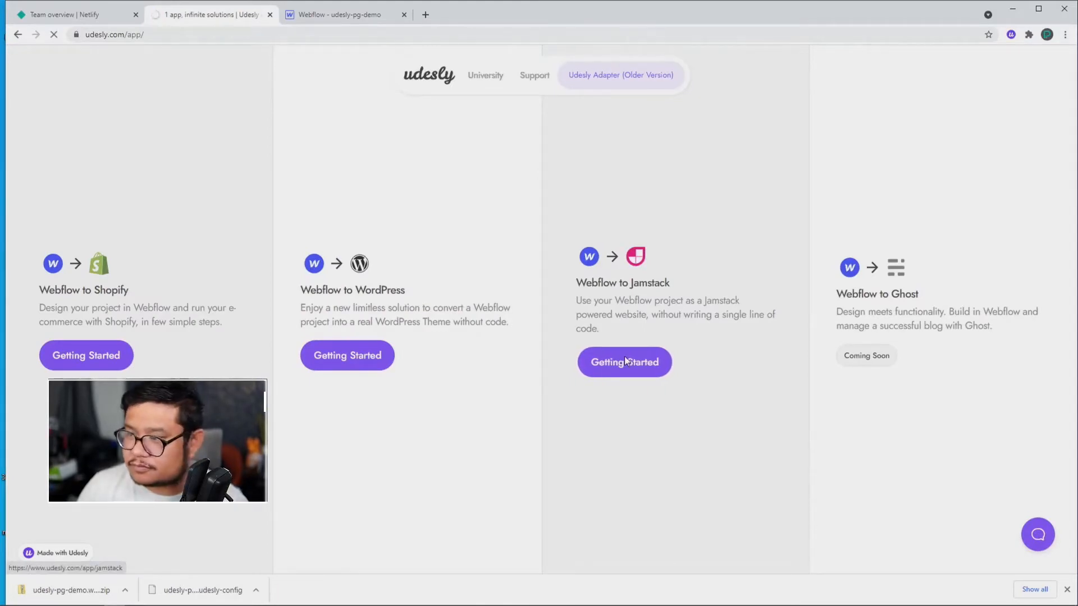
pyautogui.click(623, 362)
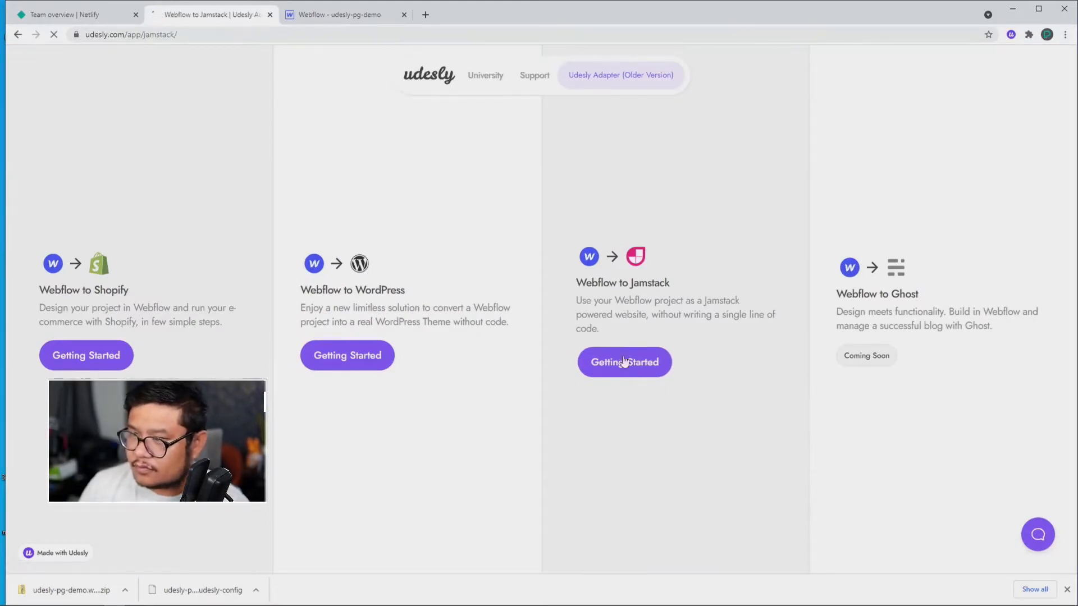
pyautogui.click(623, 362)
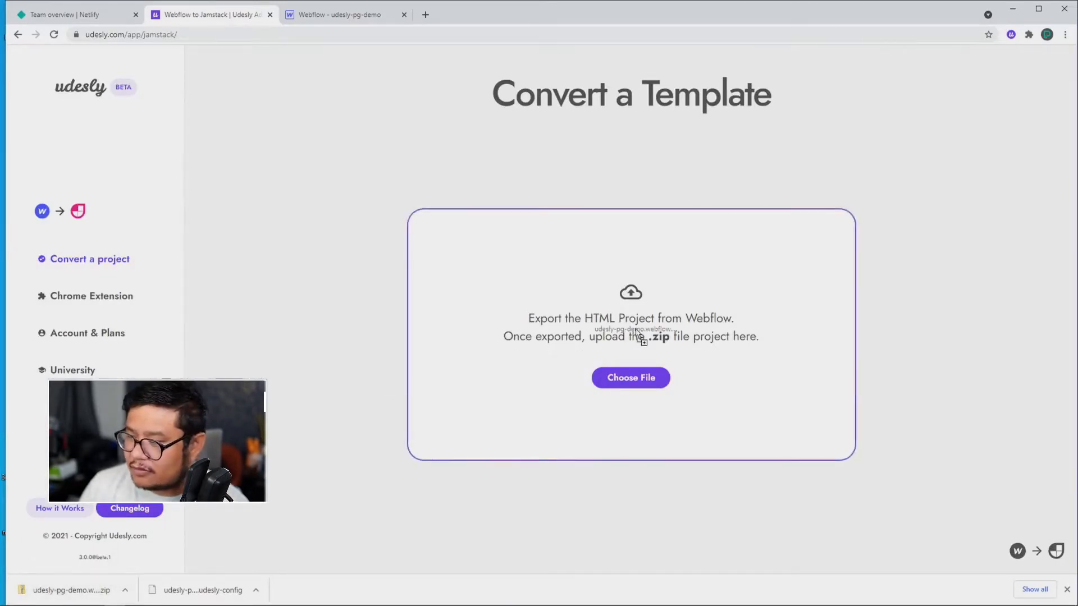
# Load udesly-pg-demo.udesly-config as the theme configuration and convert the template
pyautogui.click(630, 377)
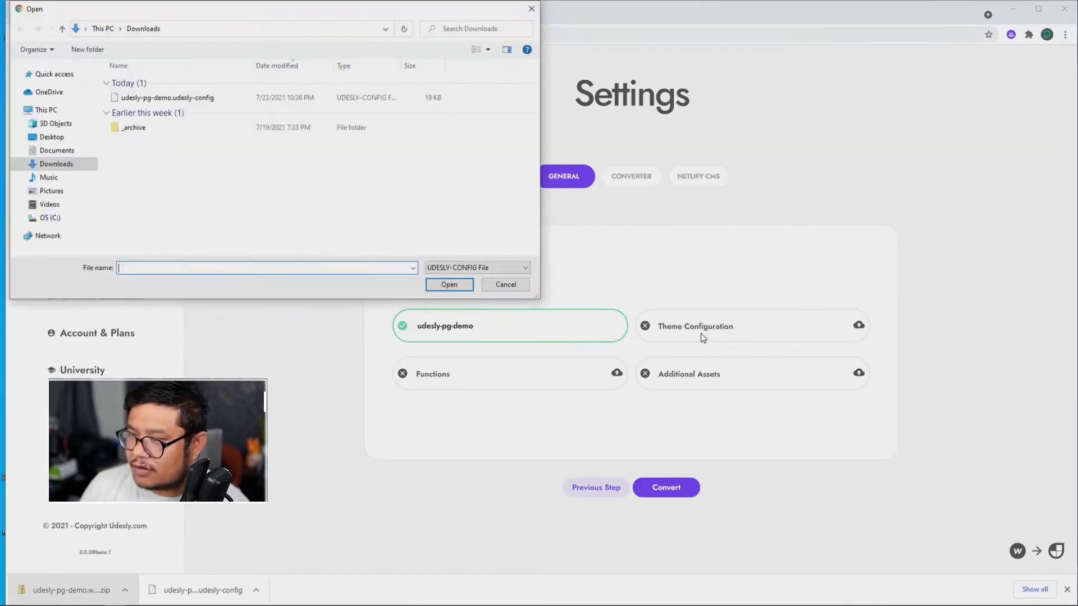
pyautogui.click(167, 97)
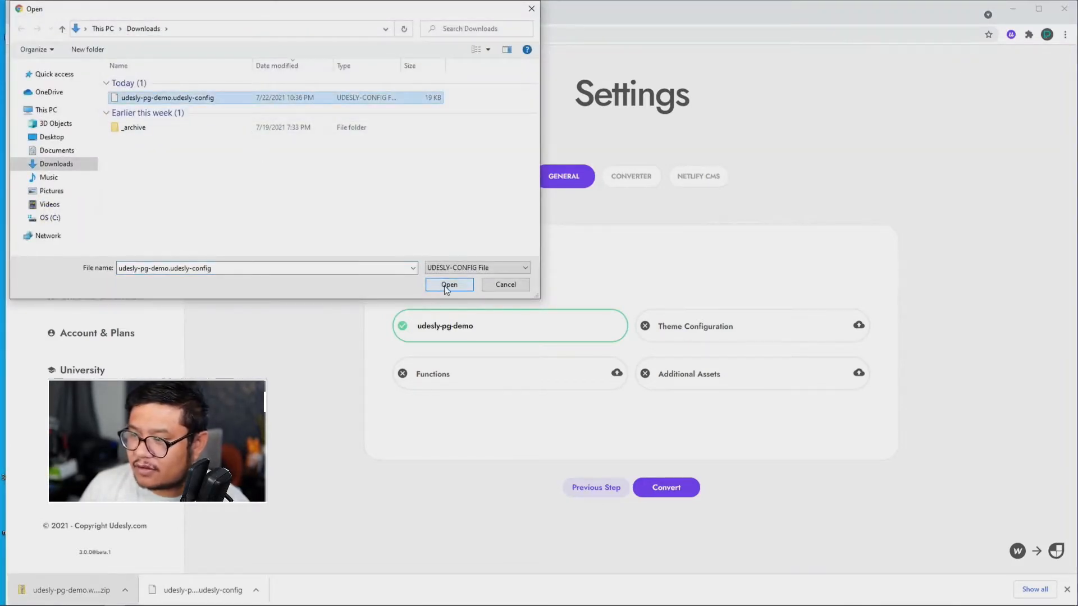
pyautogui.click(449, 284)
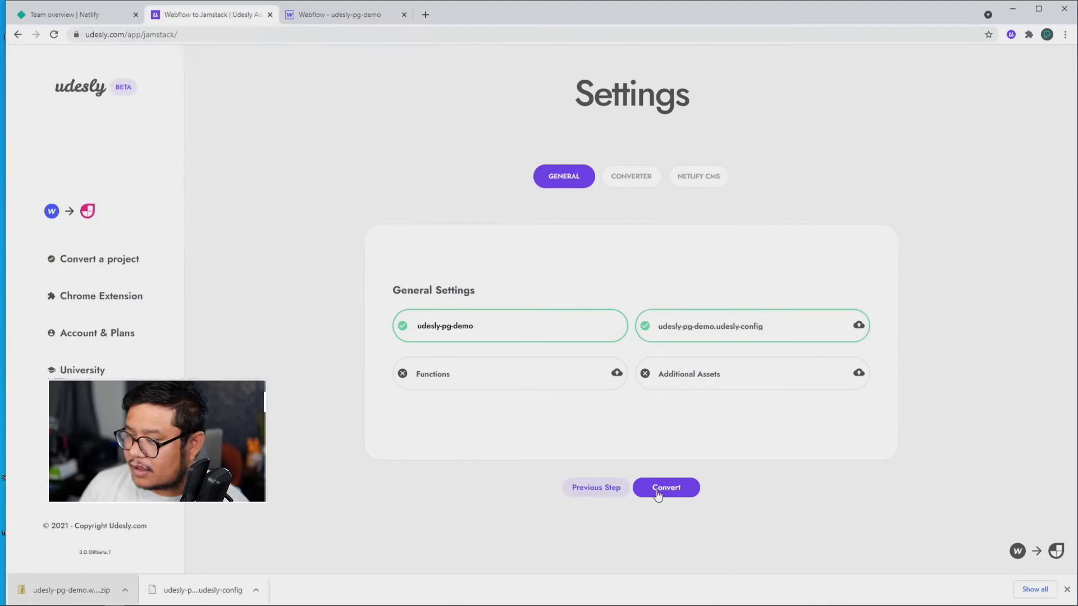
pyautogui.click(666, 487)
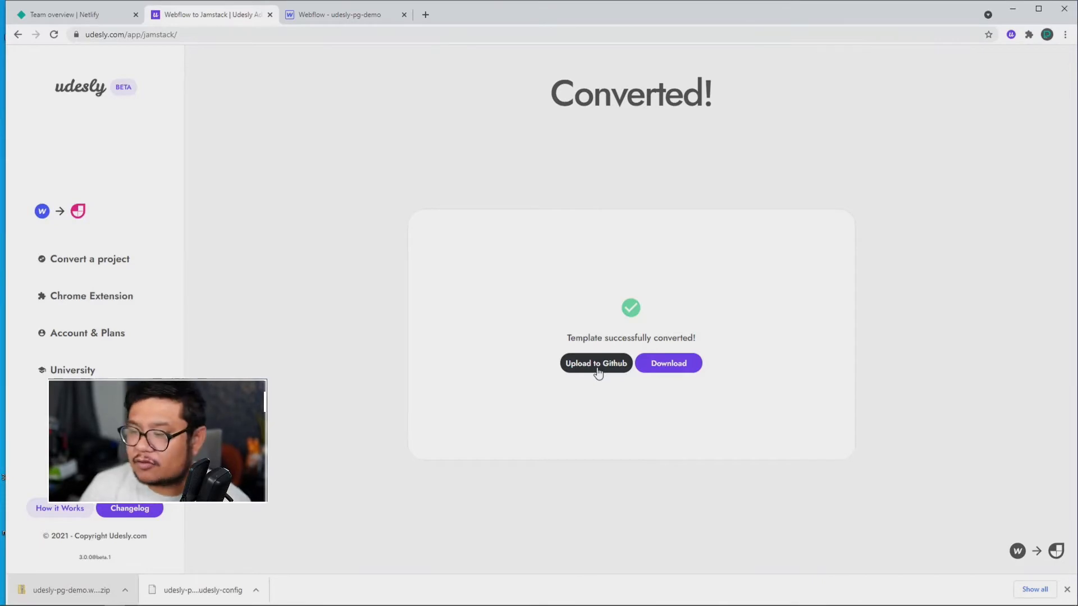
# Sign in with GitHub, upload as private repo udesly-pg-demo-jamstack, then return to Convert a Template
pyautogui.click(595, 363)
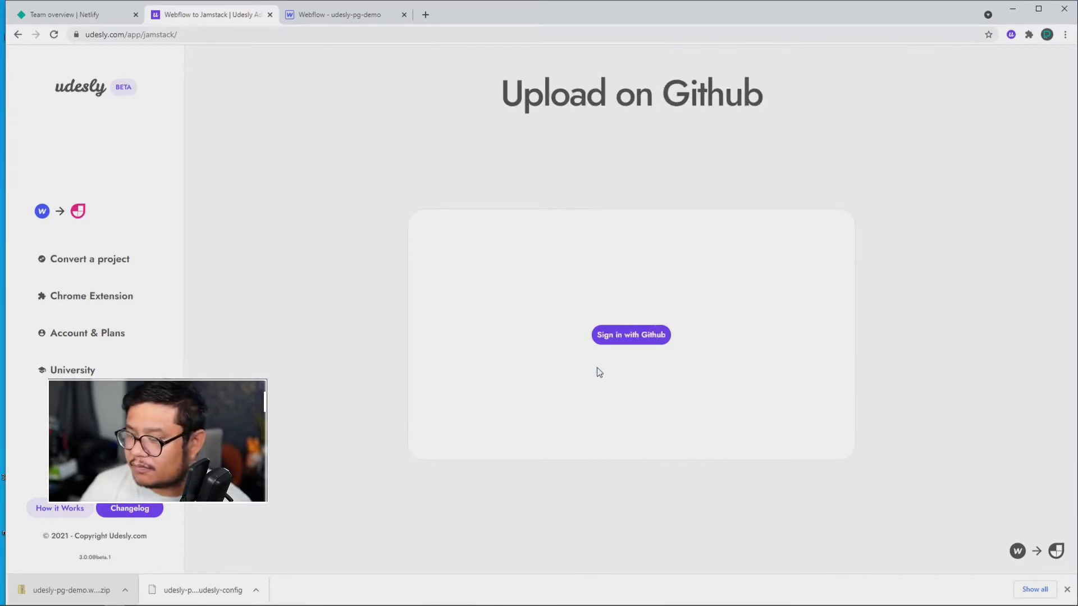
pyautogui.click(629, 335)
pyautogui.write('udesly-pg-demo-jamstack')
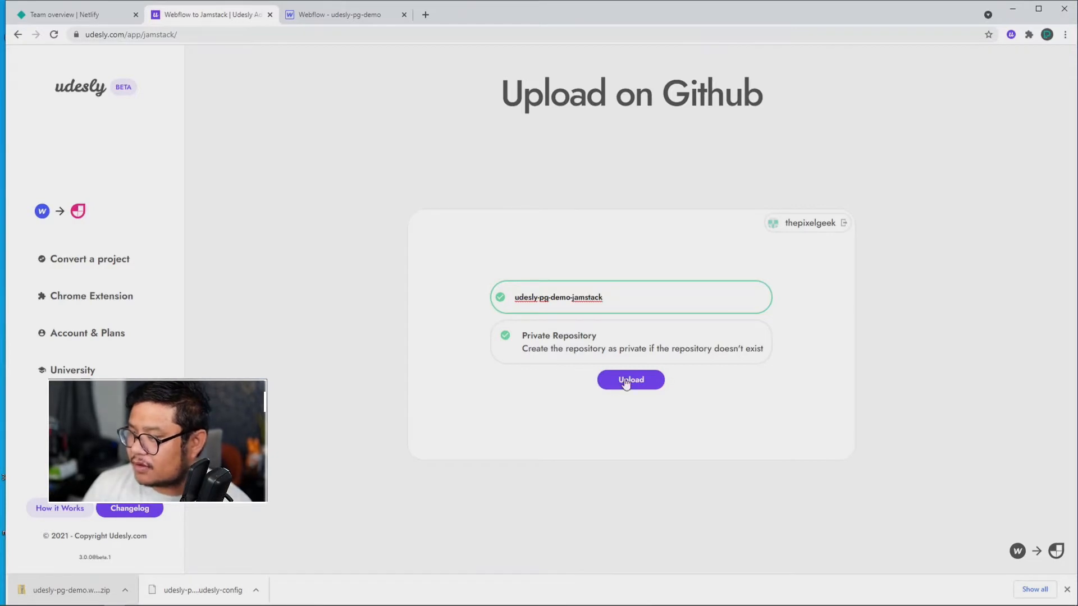
pyautogui.click(629, 380)
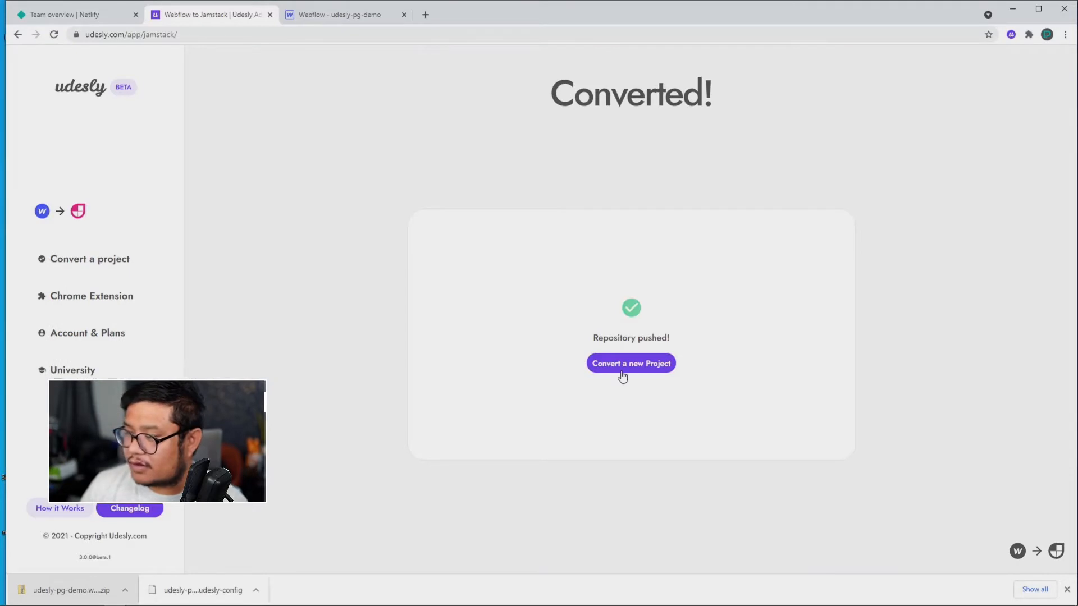
pyautogui.click(630, 363)
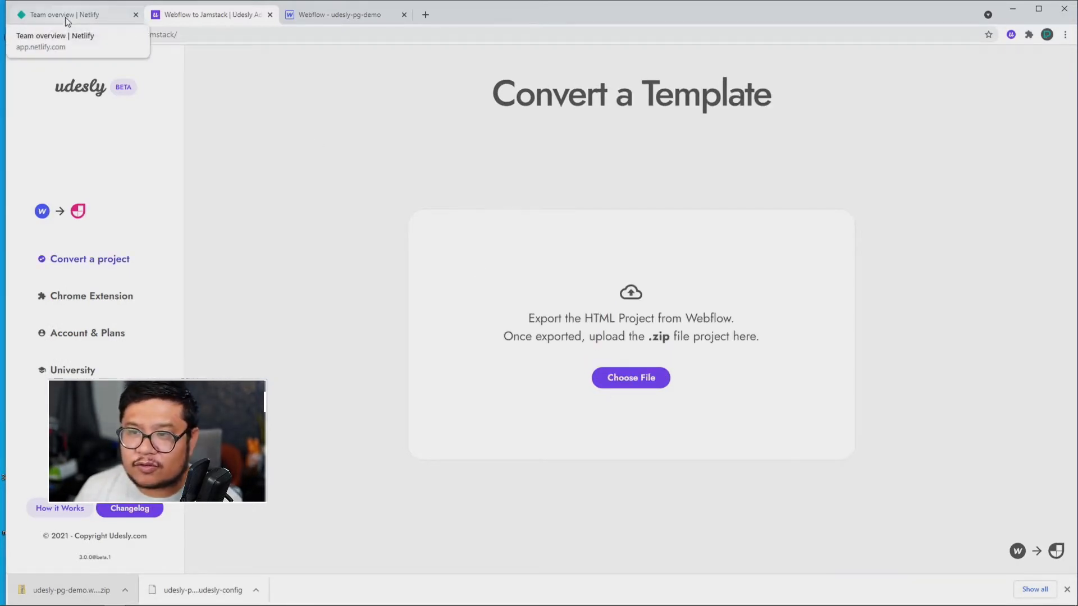
# In Netlify start a new site from Git using GitHub's udesly-pg-demo-jamstack repository
pyautogui.click(64, 14)
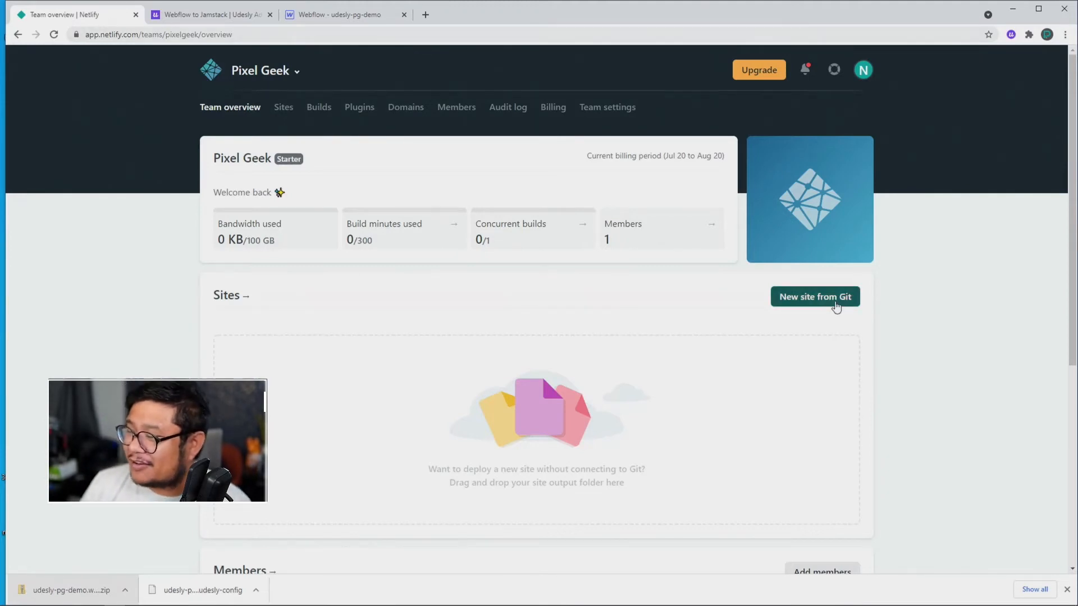
pyautogui.click(815, 296)
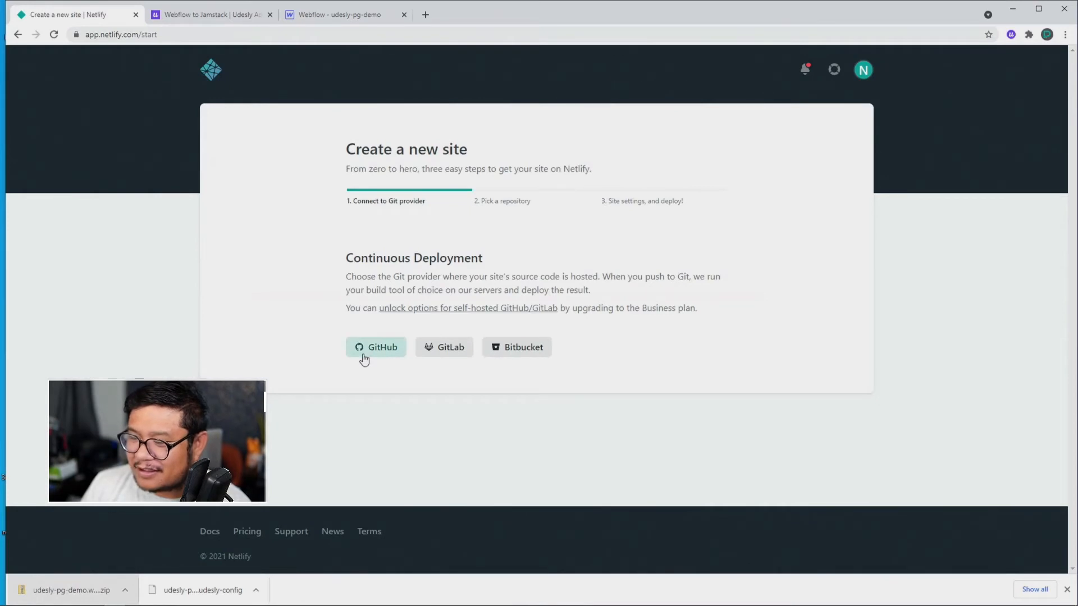
pyautogui.click(376, 347)
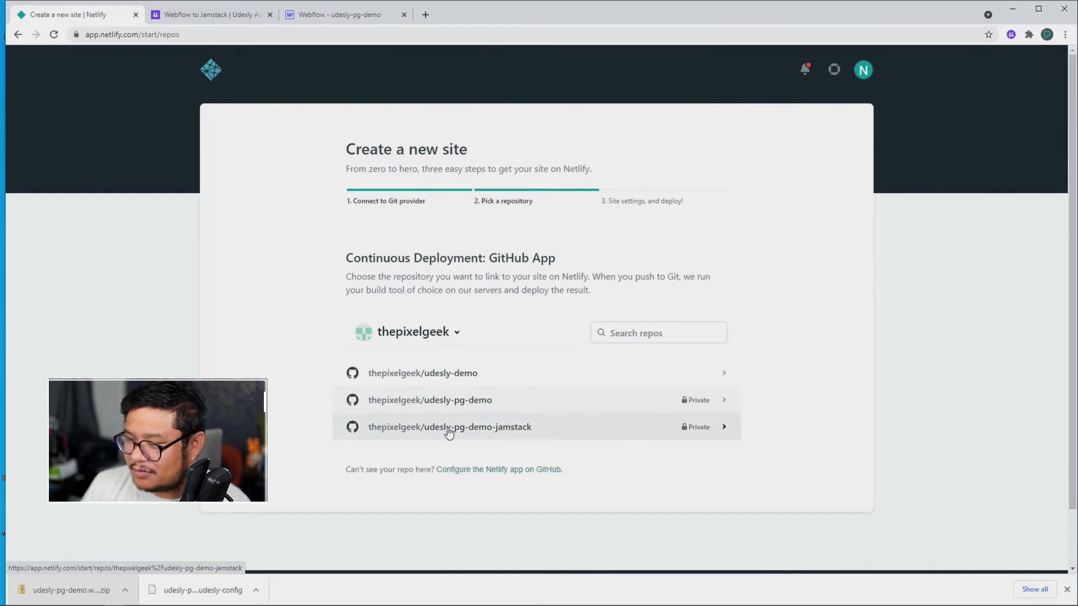
pyautogui.click(449, 427)
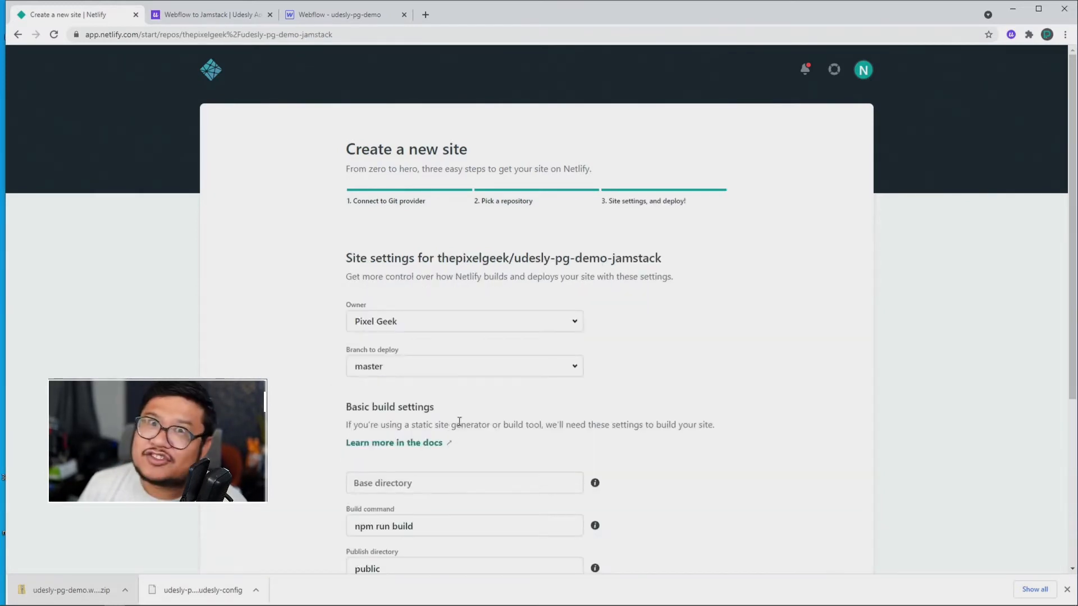
# Deploy the site with the default build settings
pyautogui.scroll(-3)
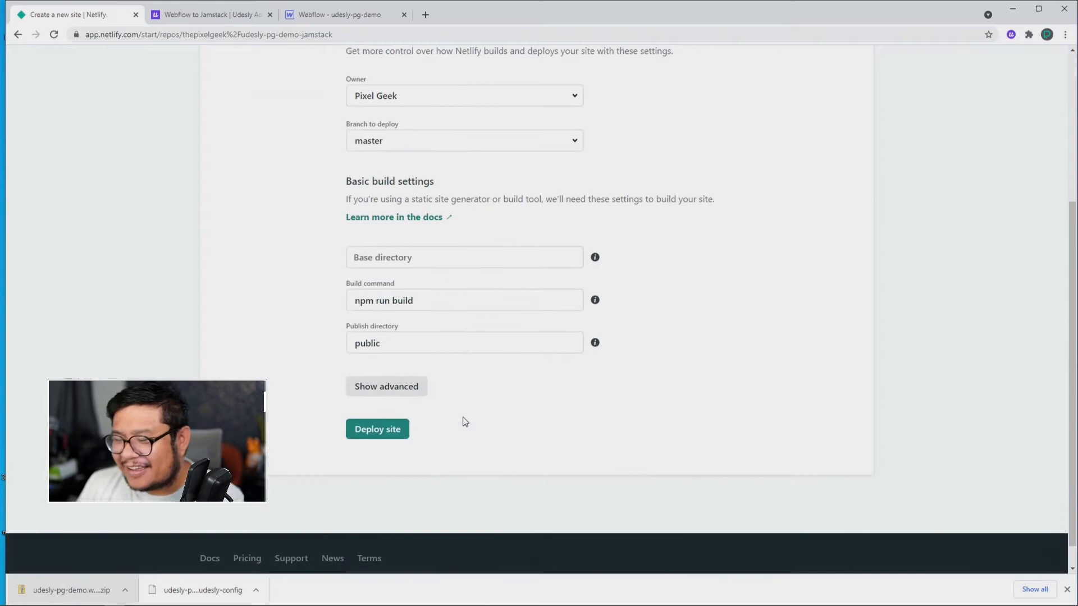
pyautogui.click(378, 427)
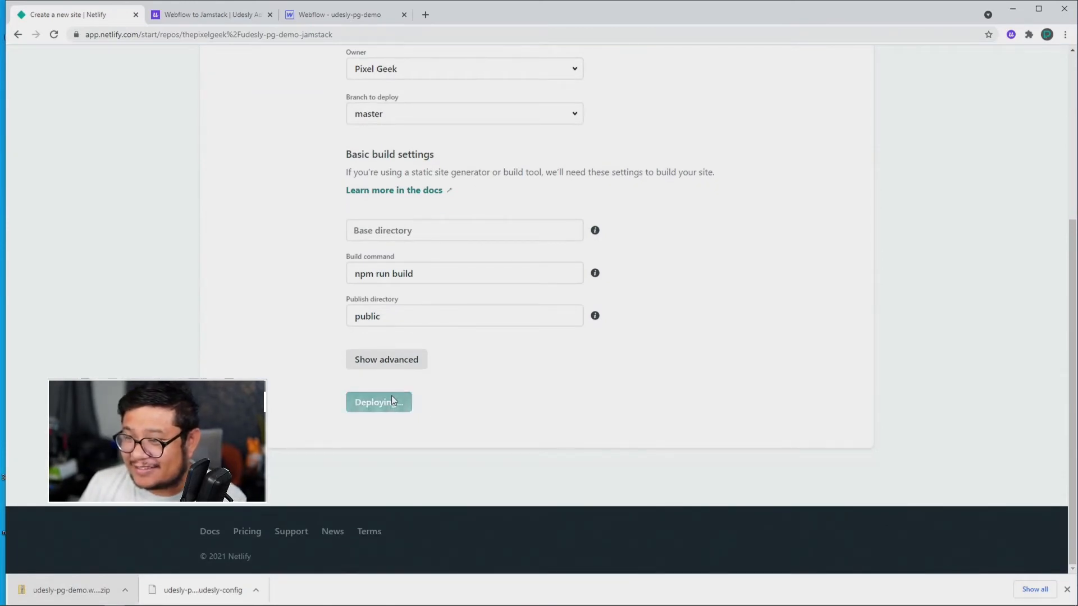
pyautogui.click(378, 402)
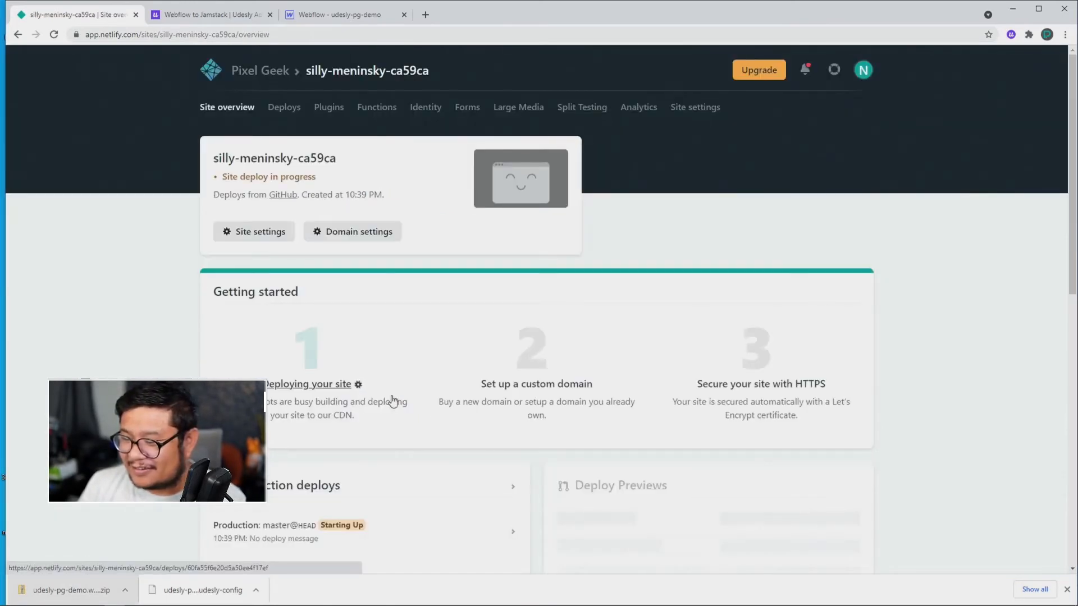
# Follow the deploy log until 'Site is live', then preview silly-meninsky-ca59ca
pyautogui.scroll(-3)
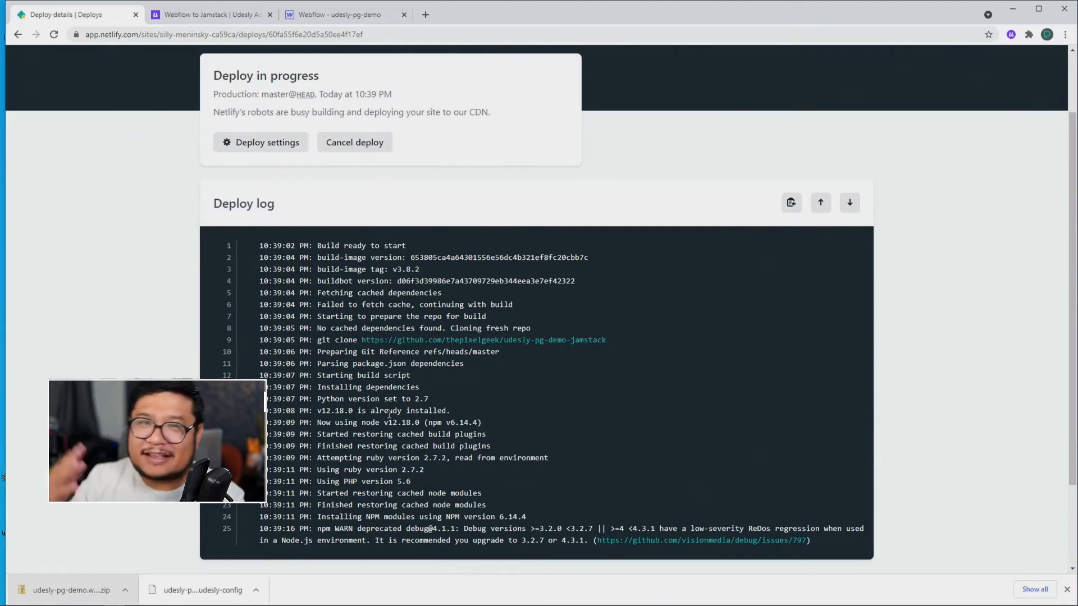
pyautogui.scroll(-3)
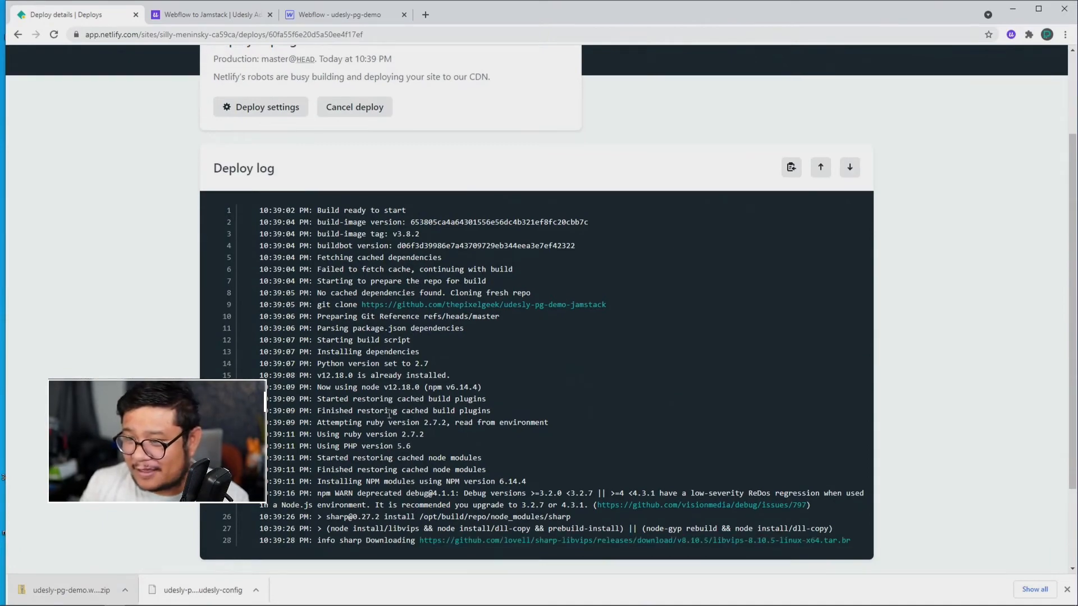
pyautogui.scroll(-3)
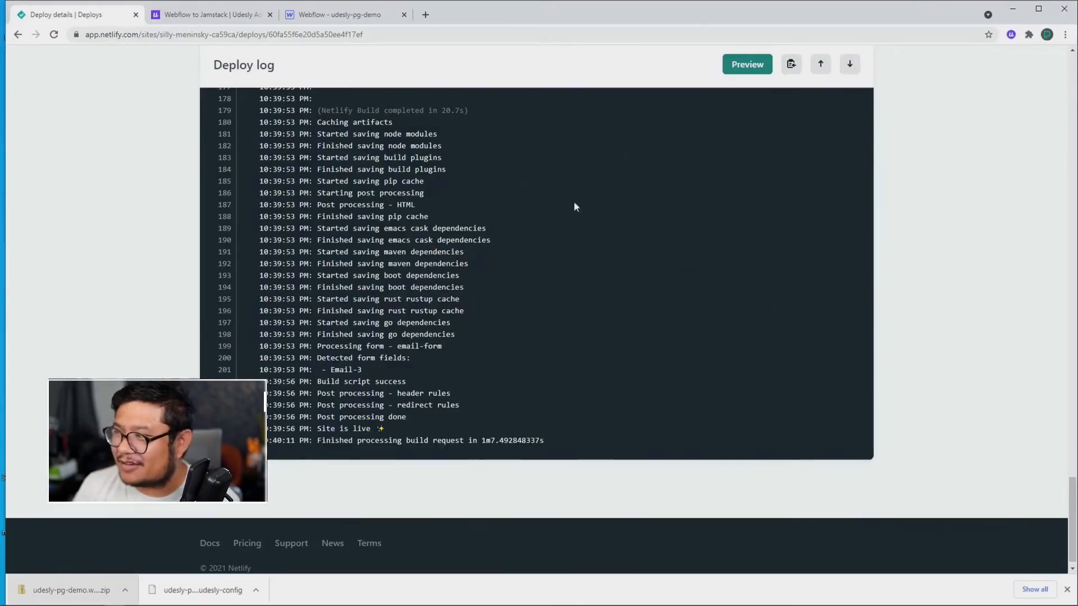
pyautogui.click(746, 64)
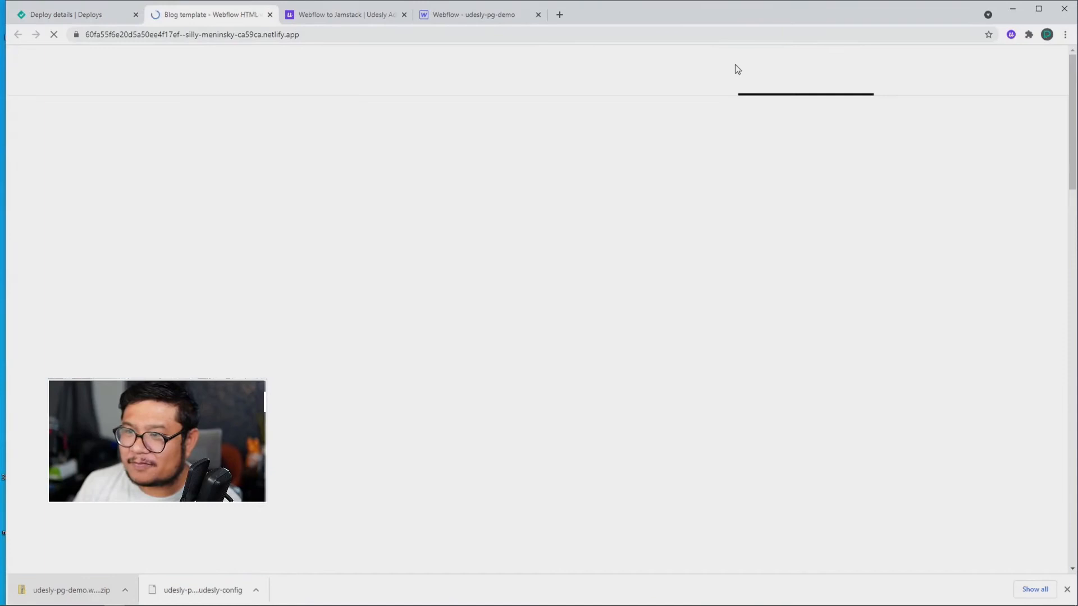